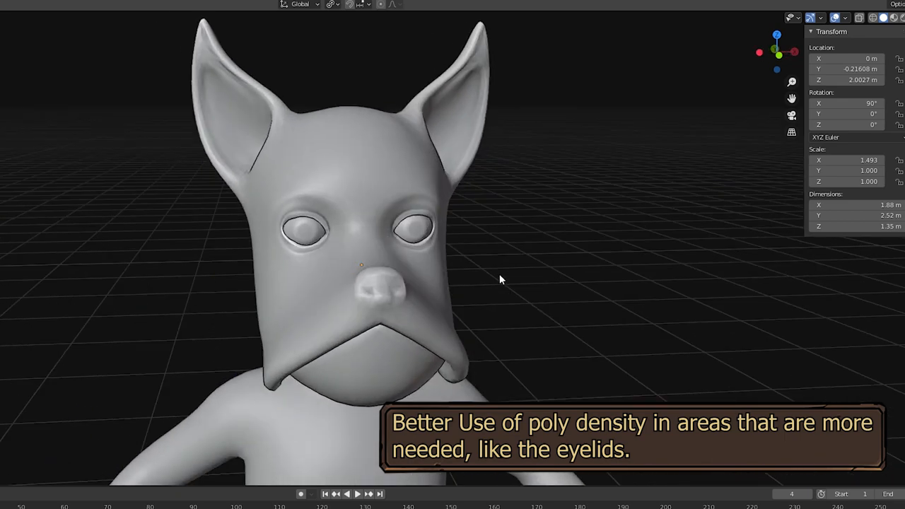
- Navigate the editor panels to reach the M_YorkieColor_Female material instance
key("Tab")
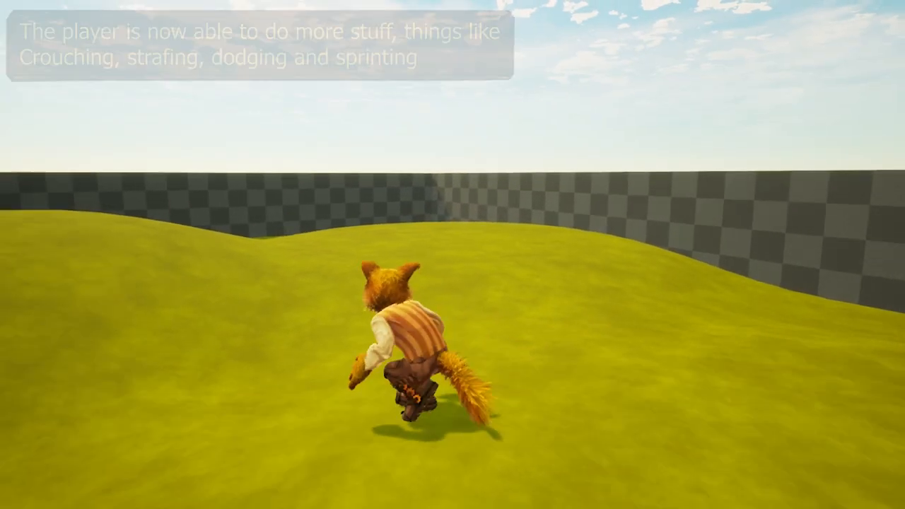
key("ctrl")
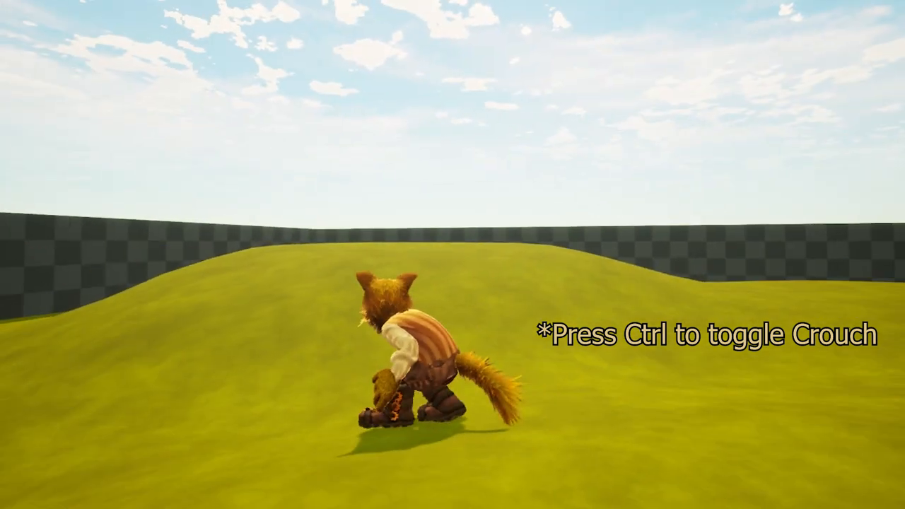
key("ctrl")
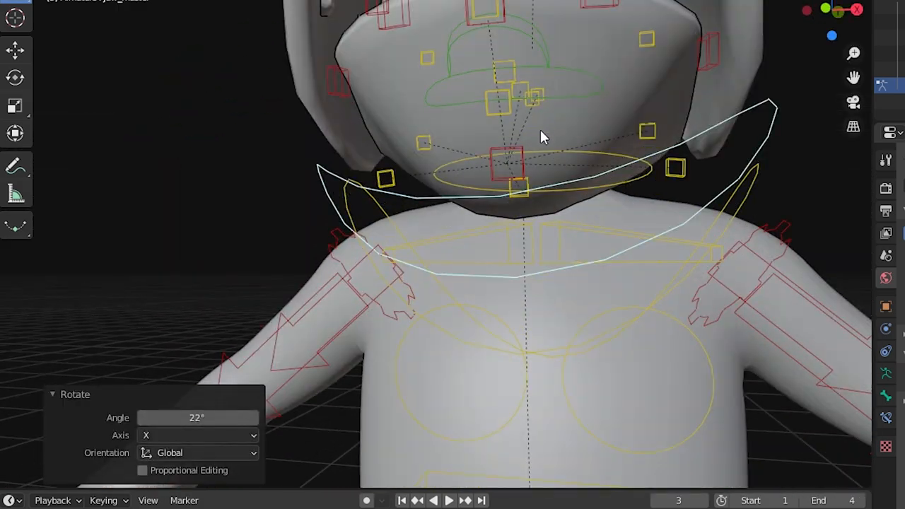
left_click_drag(544, 135, 506, 314)
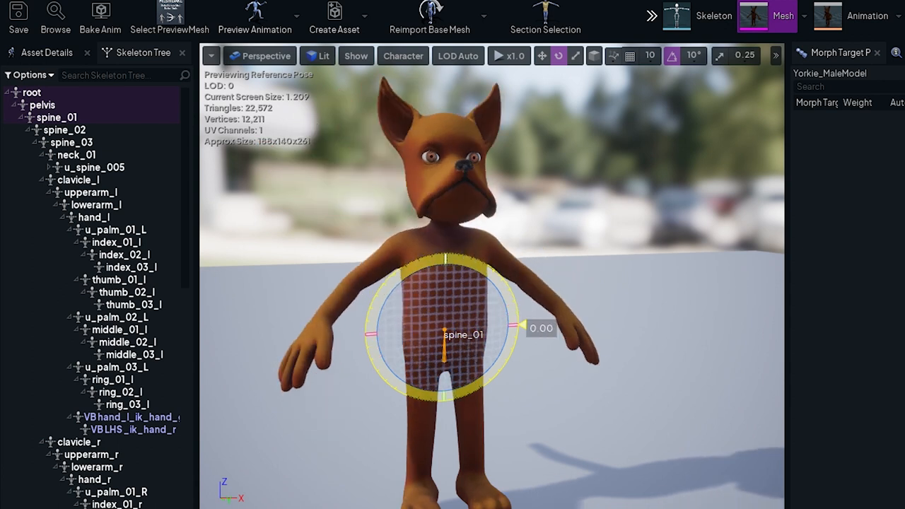
left_click(70, 141)
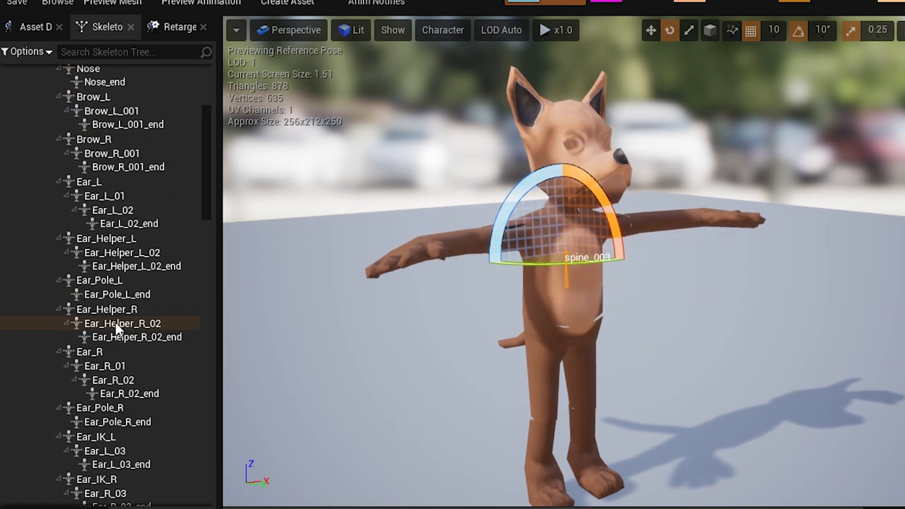
scroll("down", 3)
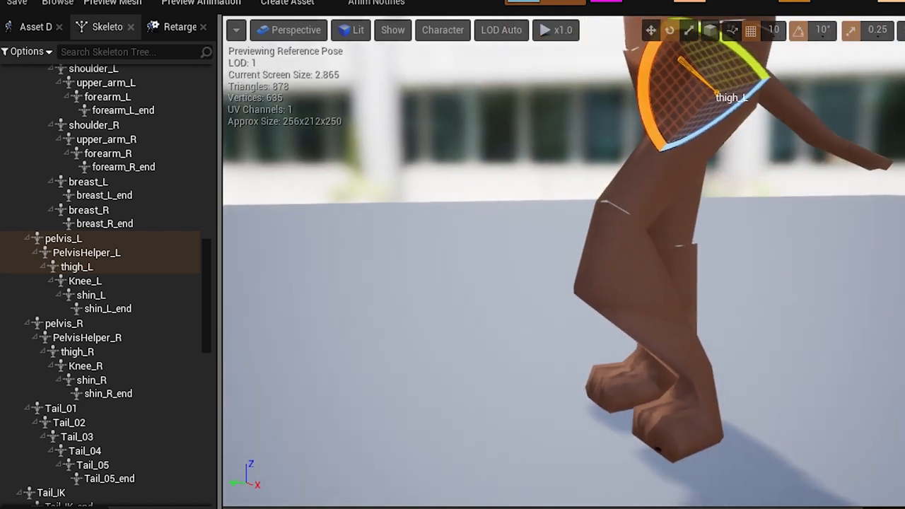
left_click(85, 280)
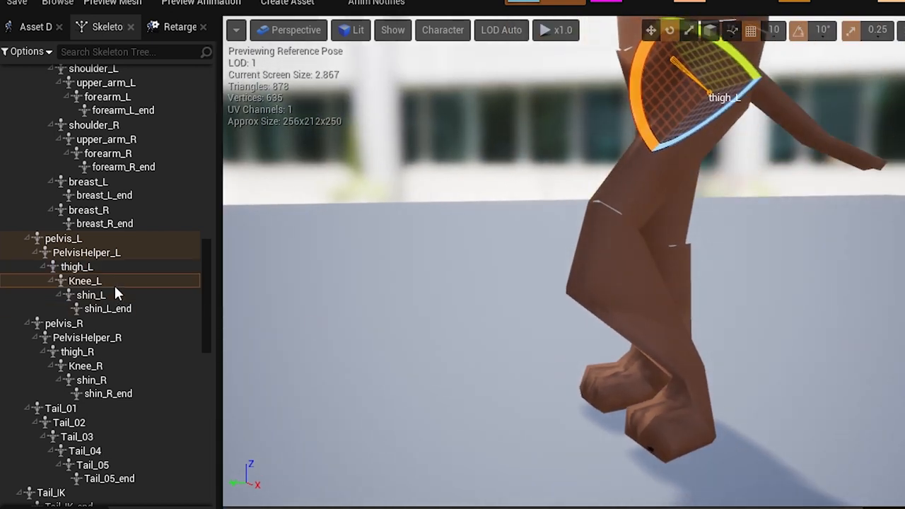
left_click(90, 295)
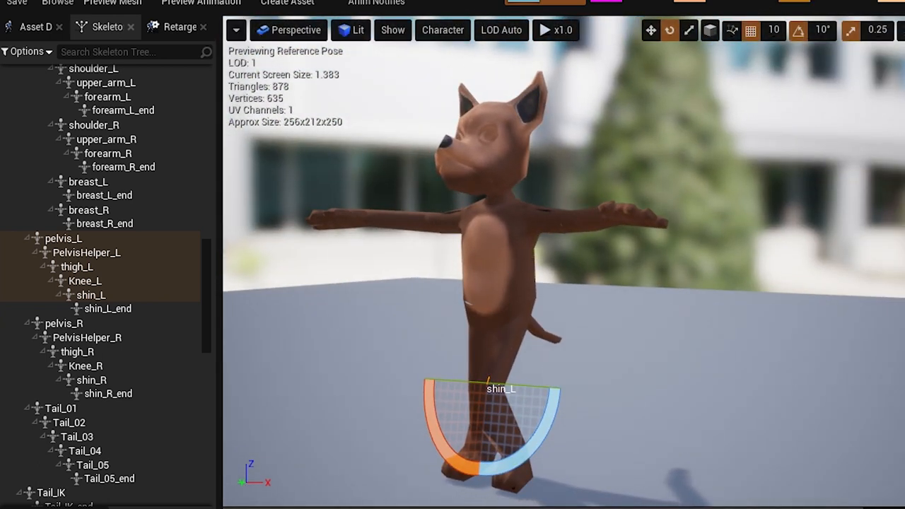
left_click(76, 351)
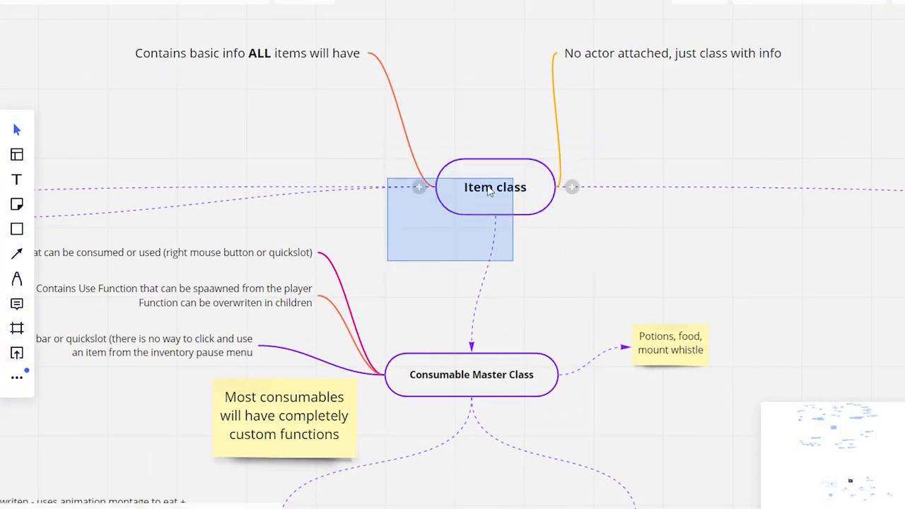
- Set the Right_EyeHue layer parameter to 0.096145 to recolour the dog's eye
scroll("down", 3)
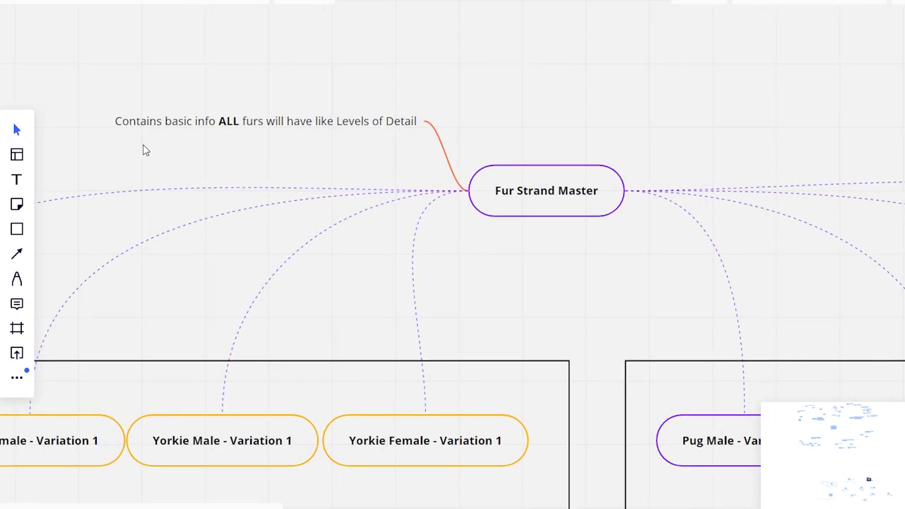
mouse_move(511, 312)
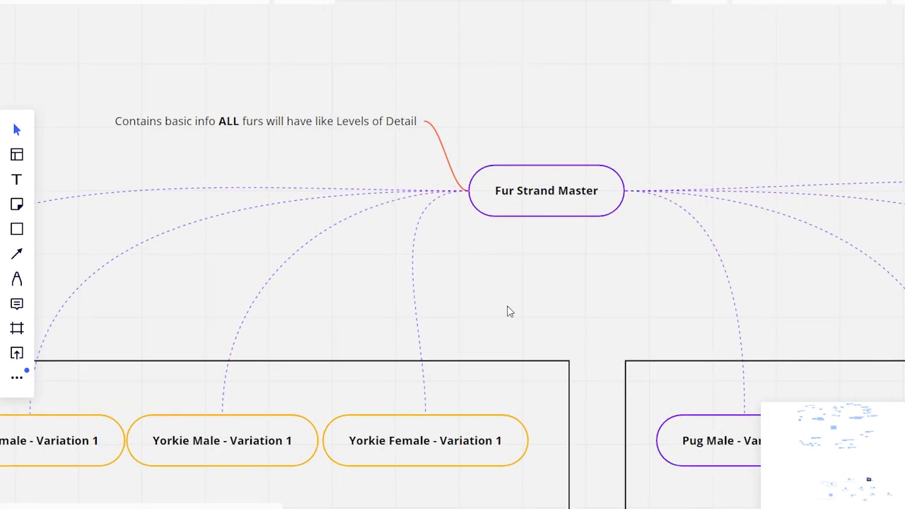
scroll("down", 3)
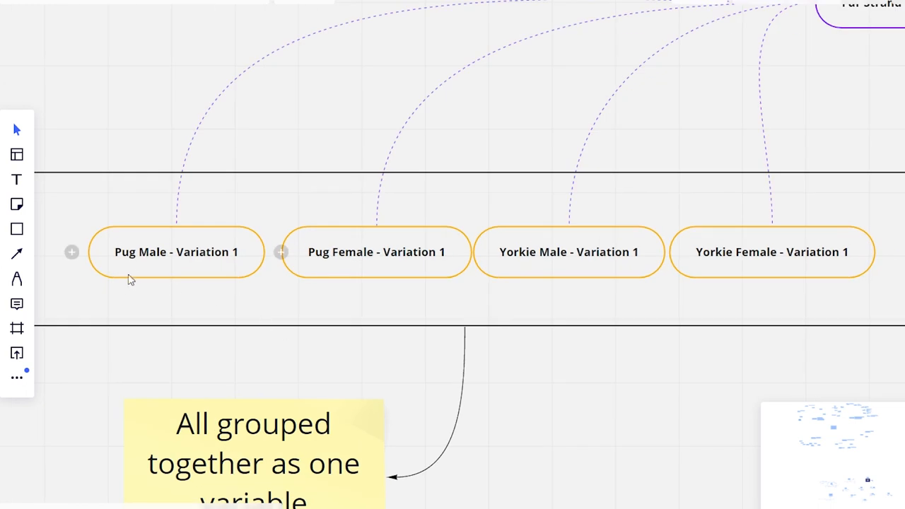
mouse_move(565, 269)
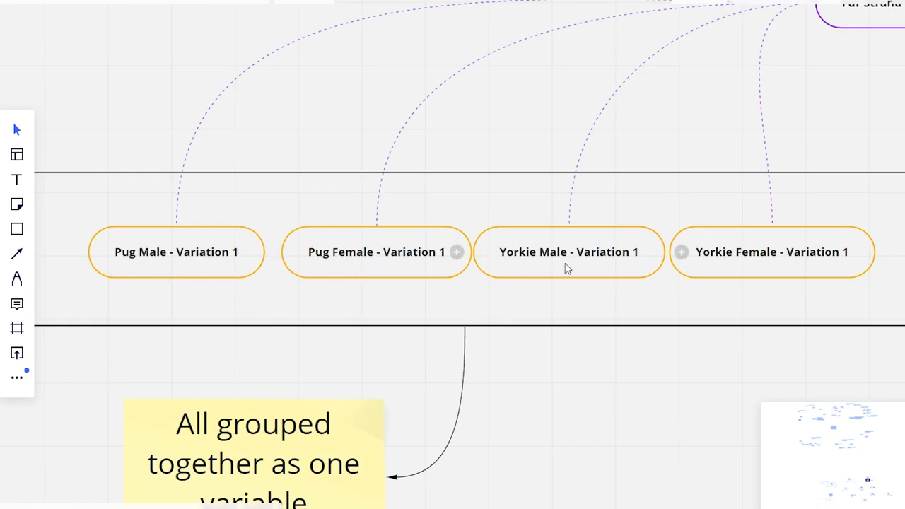
scroll("down", 3)
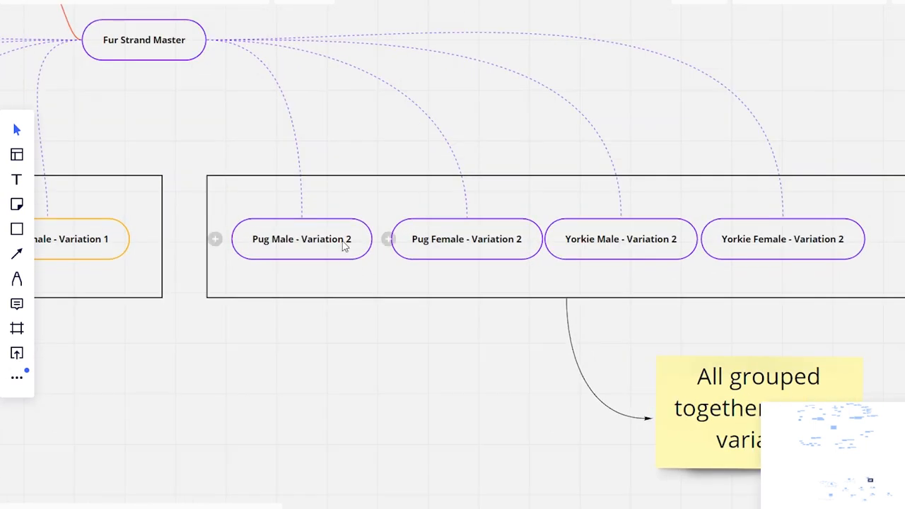
mouse_move(815, 346)
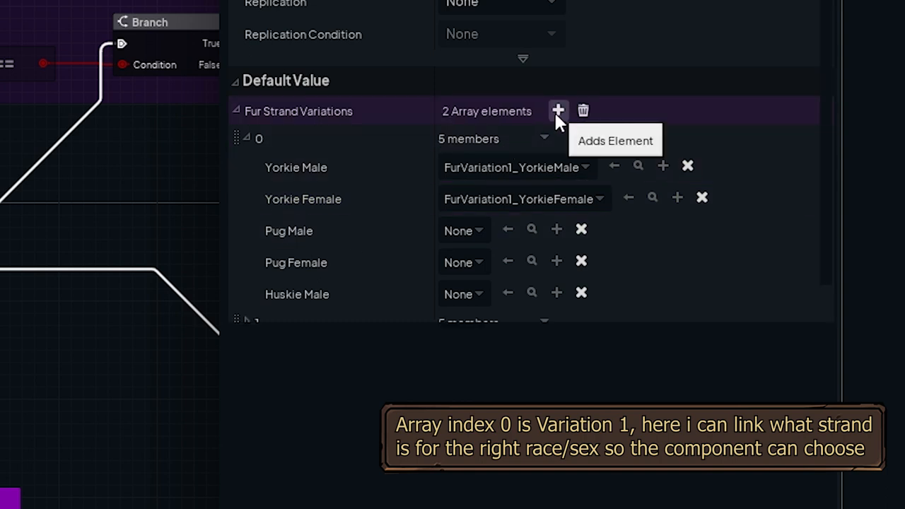
left_click(557, 110)
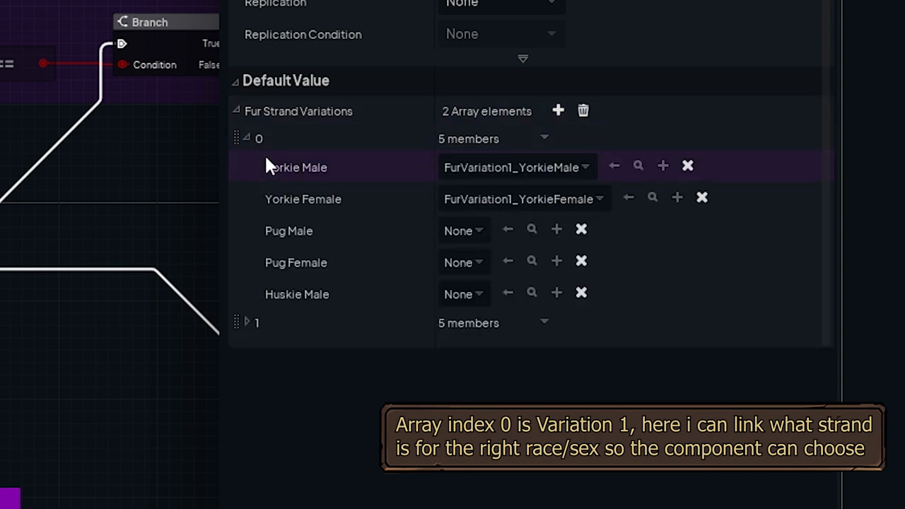
left_click(246, 323)
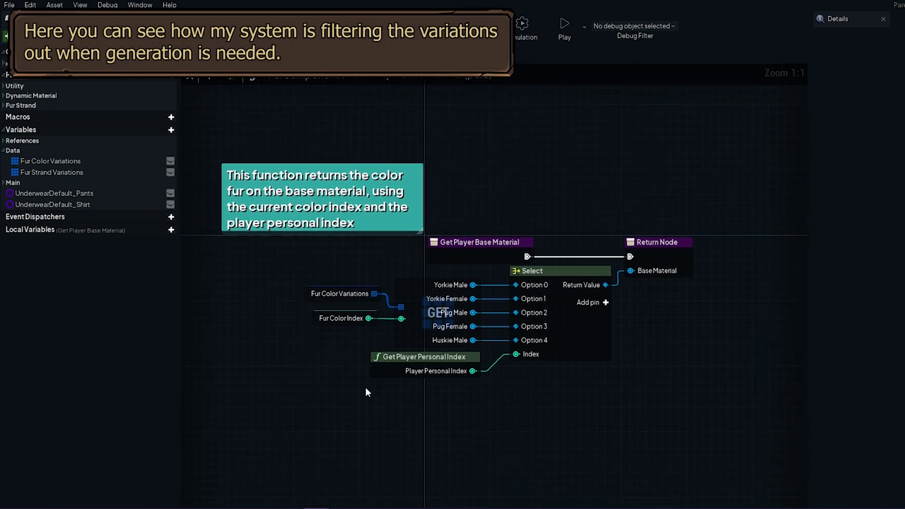
mouse_move(401, 370)
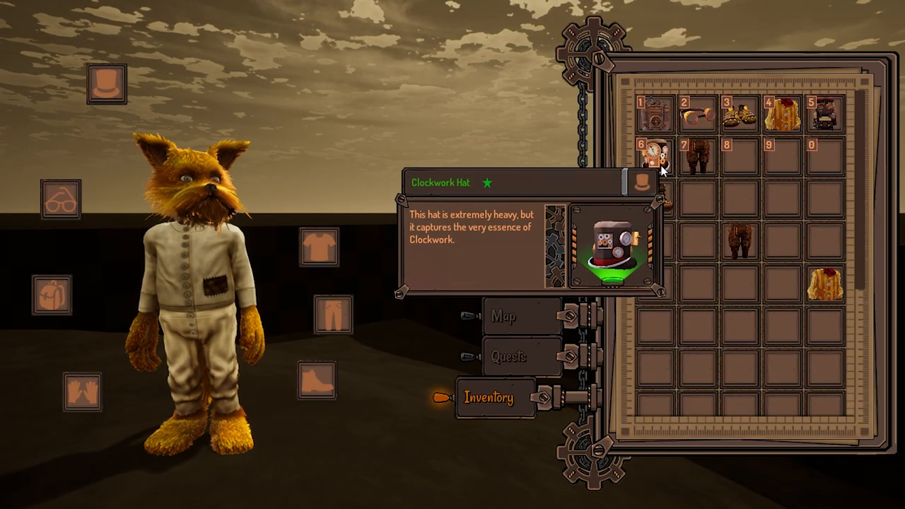
left_click(663, 153)
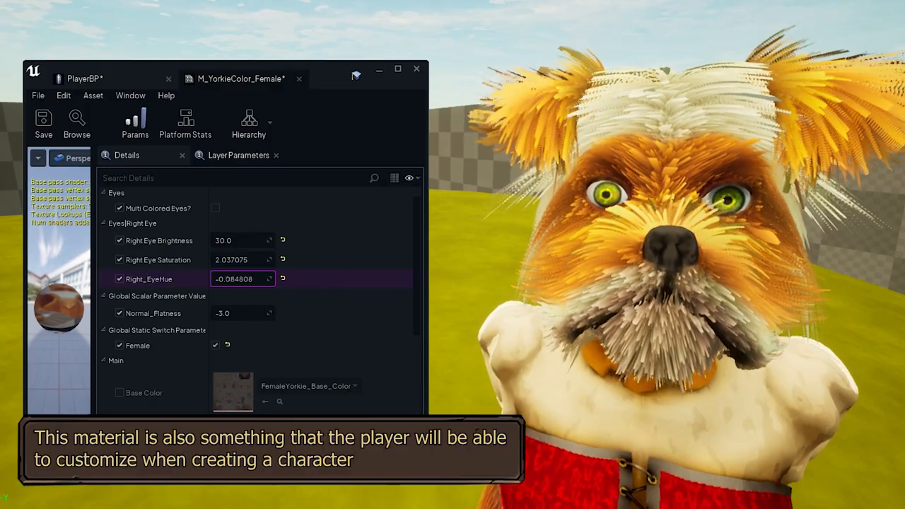
type("0.096145")
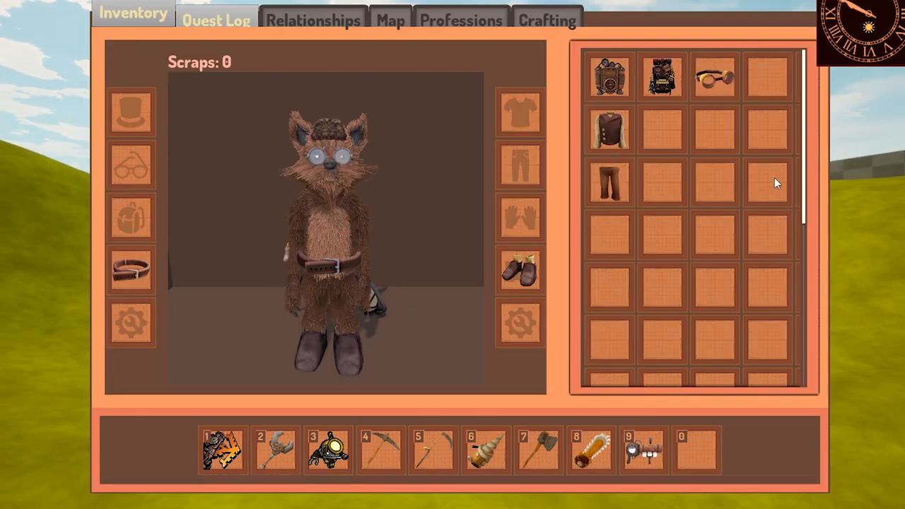
left_click(608, 127)
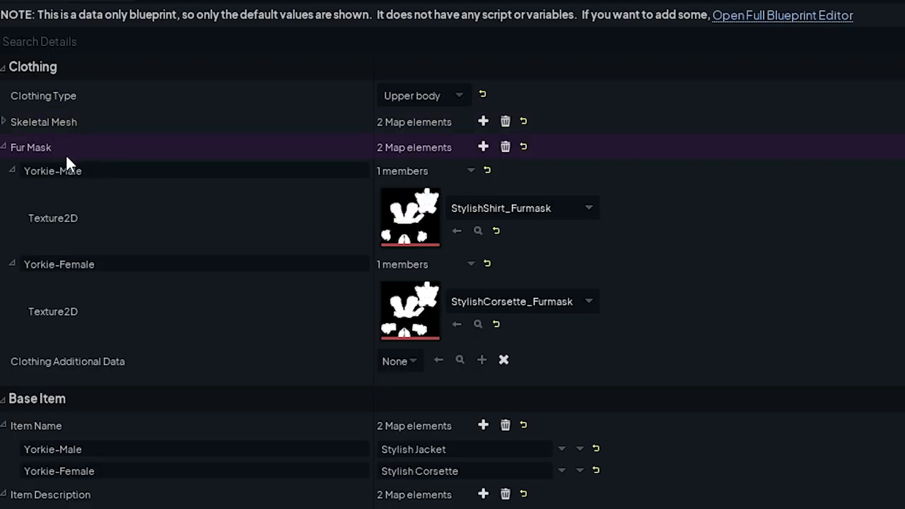
- Expand the Clothing Type dropdown listing Hat, Glasses through Gloves and Boots
left_click(421, 95)
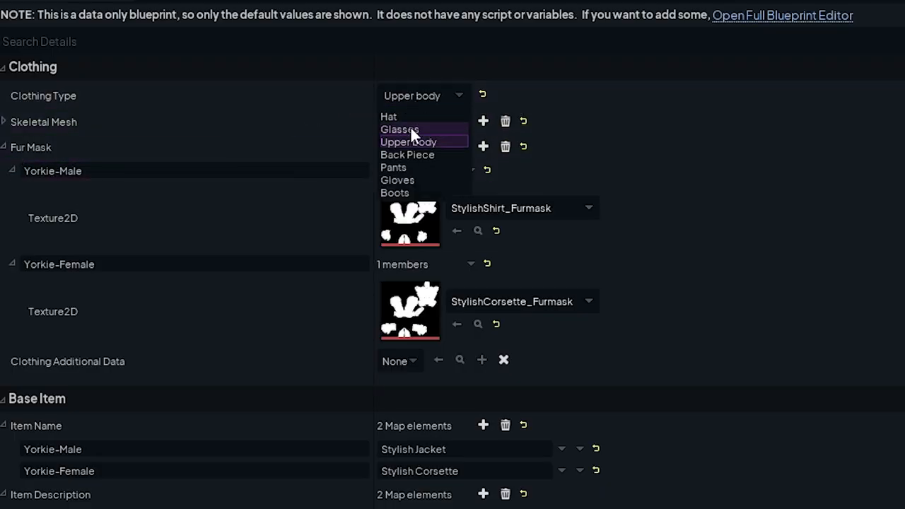
mouse_move(408, 141)
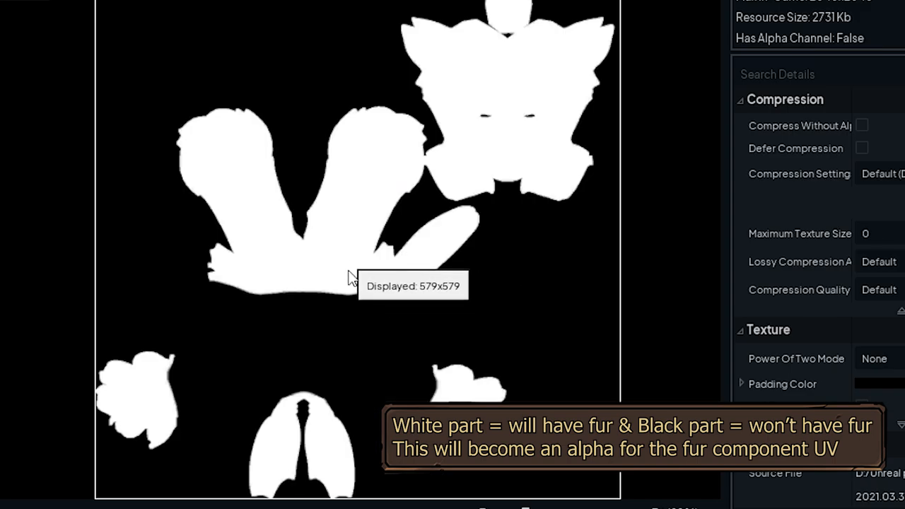
mouse_move(549, 277)
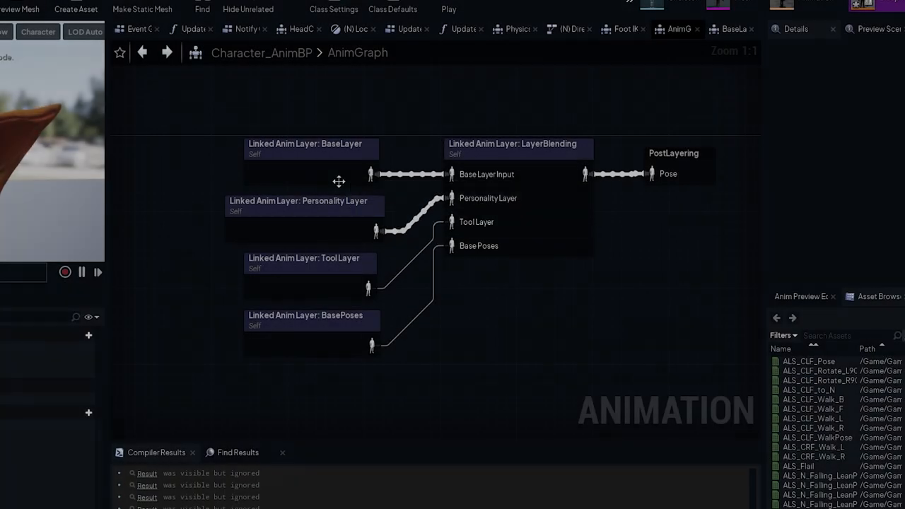
- Drill from BaseLayer into the (N) Locomotion Cycles state machine and its state
double_click(305, 148)
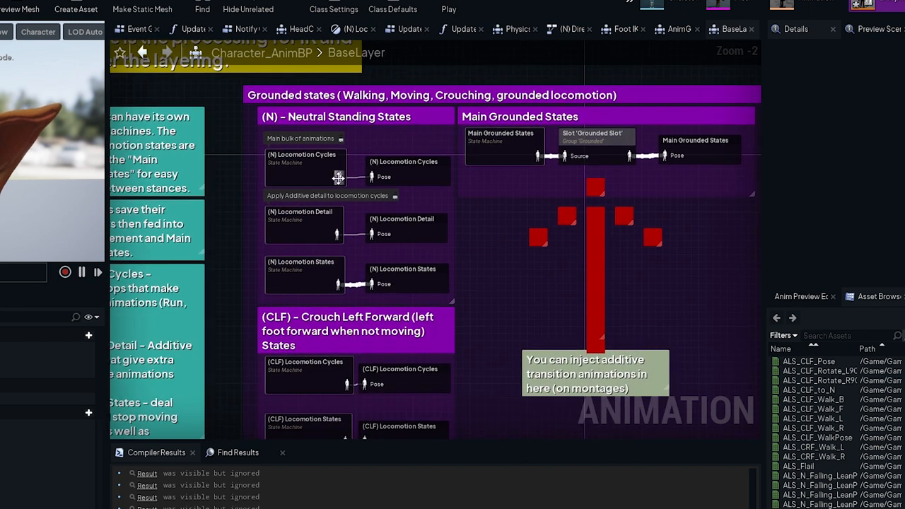
double_click(303, 157)
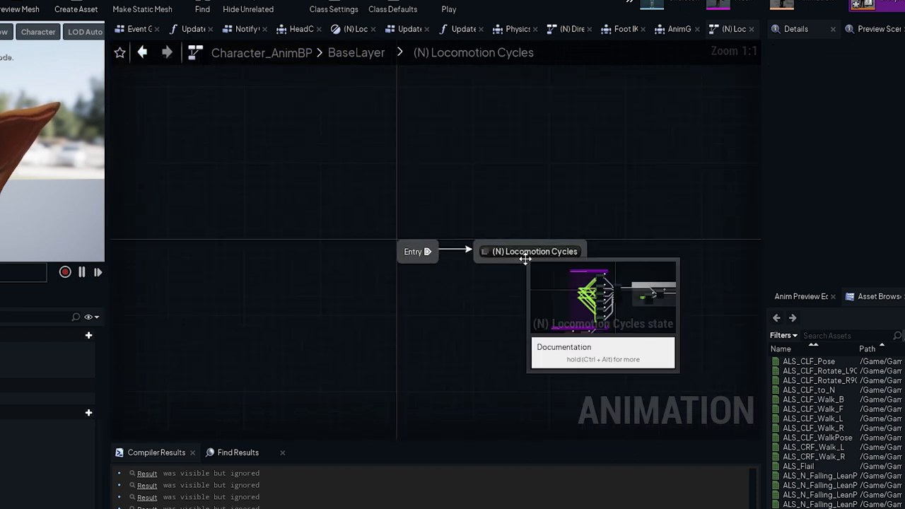
double_click(602, 297)
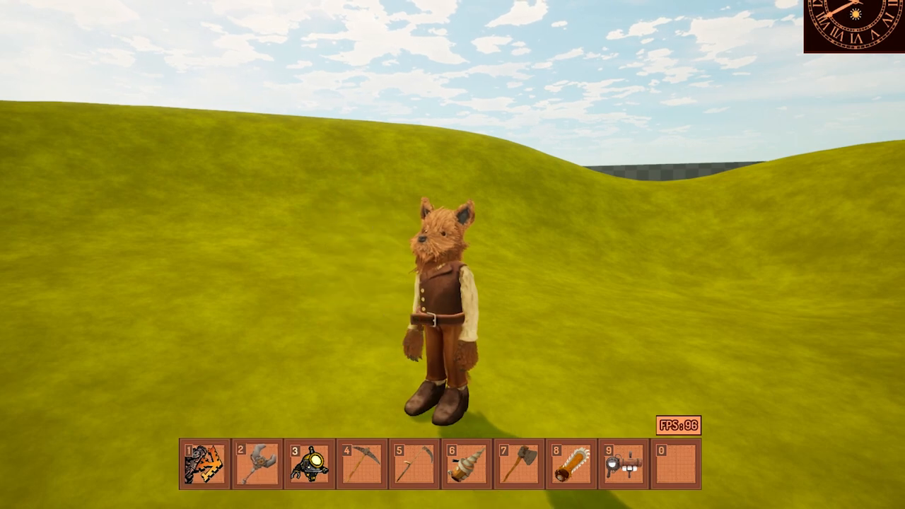
- Switch hotbar slots 4 and 6 while moving the pickaxe-carrying character around
key("4")
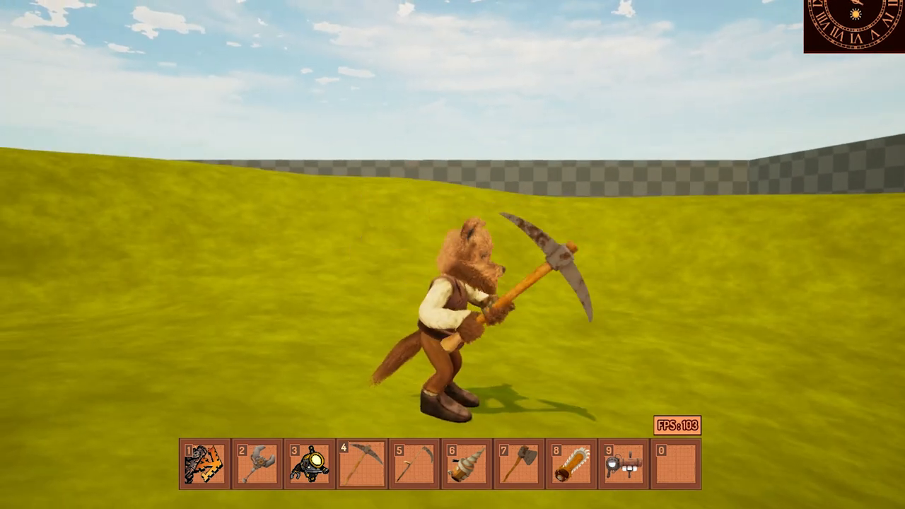
key("6")
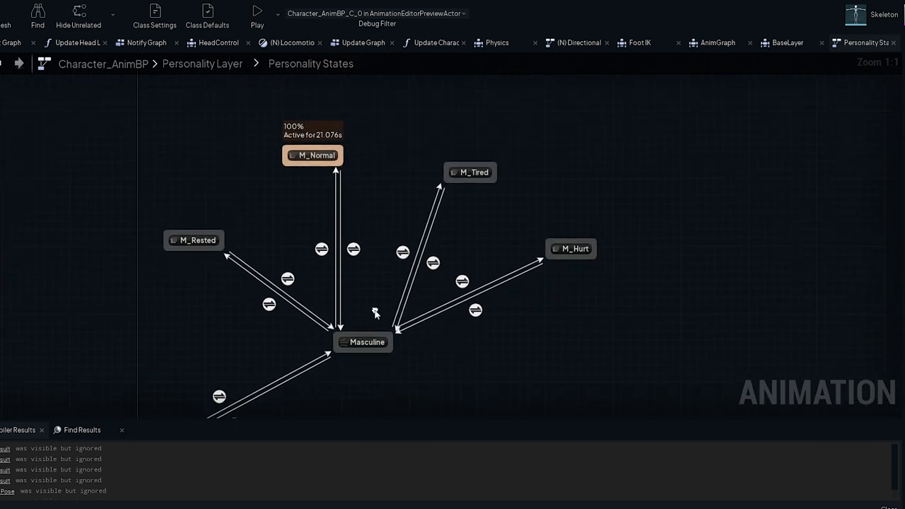
mouse_move(471, 178)
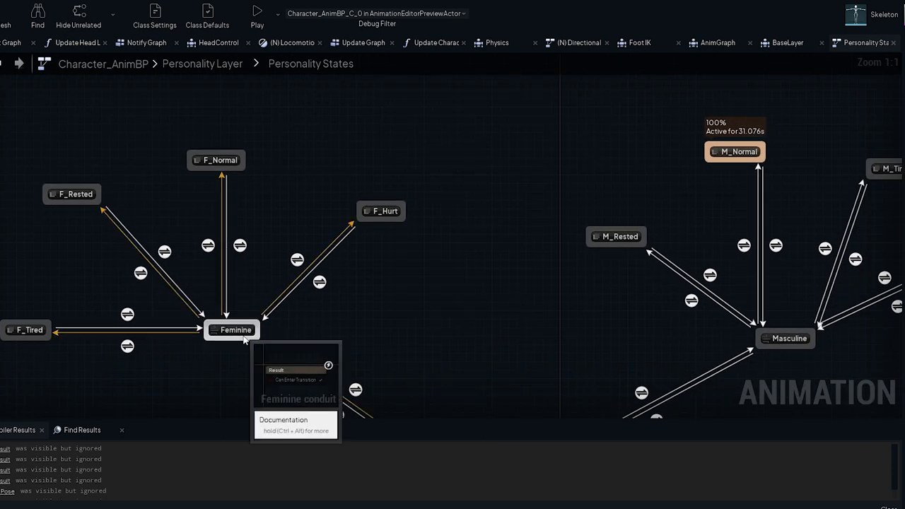
- Enter the Feminine personality state within the Personality States graph
double_click(214, 160)
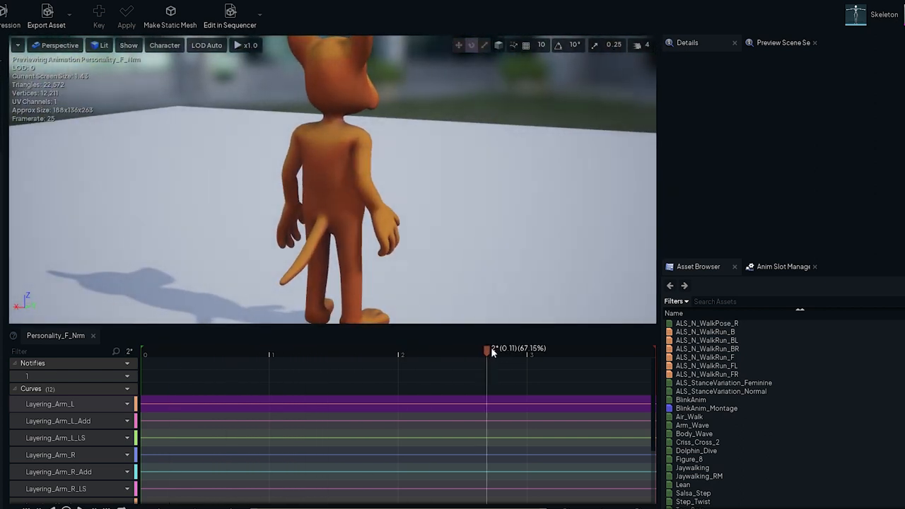
- Orbit the preview to the character's front and scrub through the start of Personality_F_Nrm
left_click_drag(487, 351, 229, 351)
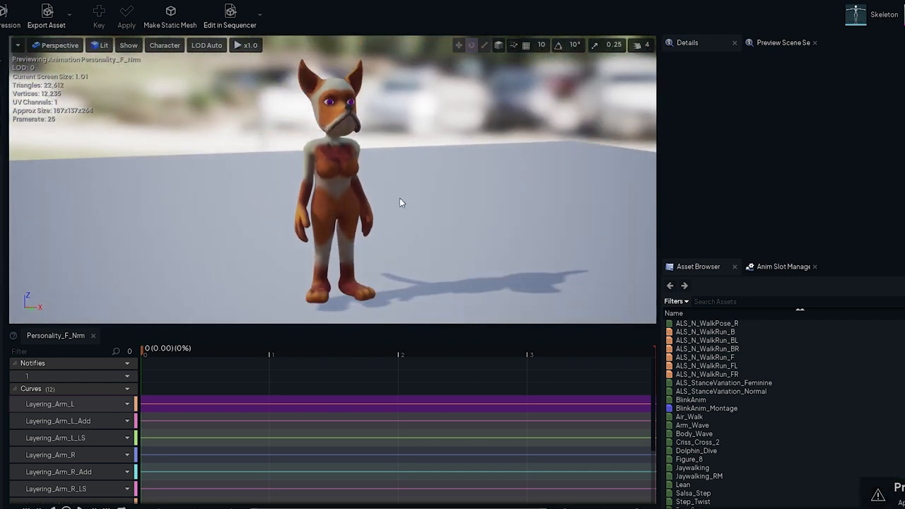
left_click_drag(144, 351, 217, 350)
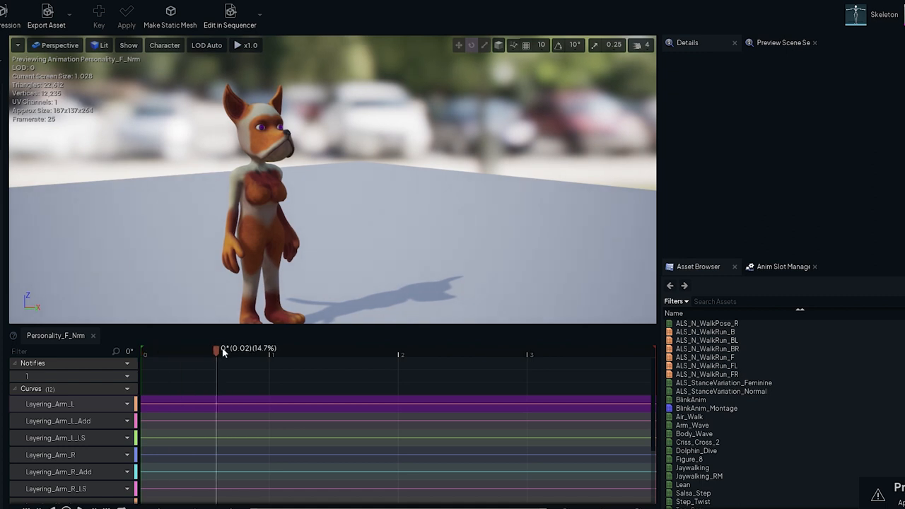
left_click_drag(218, 350, 603, 351)
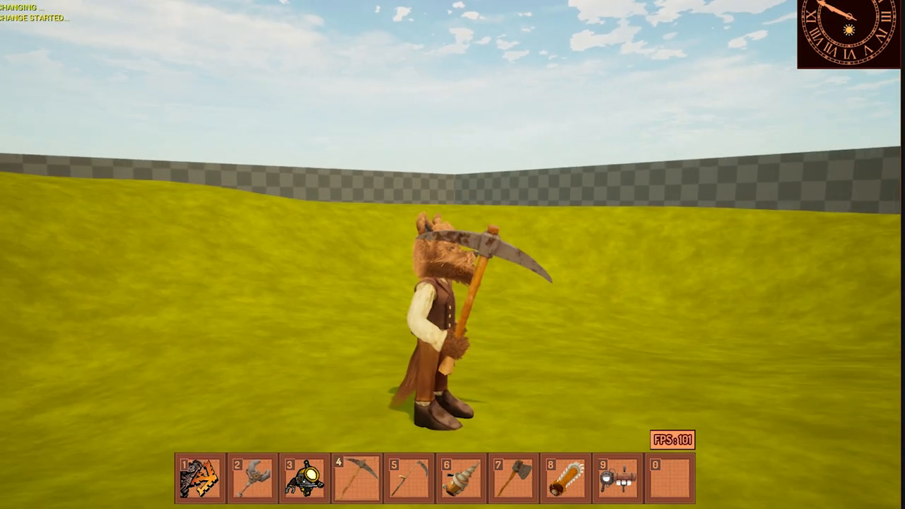
- Select hotbar slot 5 back in the running game with the pickaxe character
key("5")
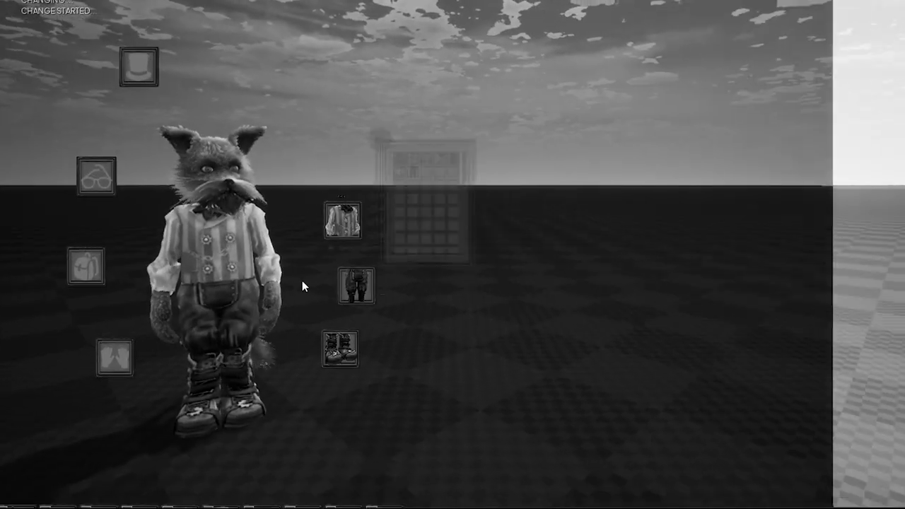
- View the Inventory tab, check the Quests page, then return to the inventory items
left_click(498, 362)
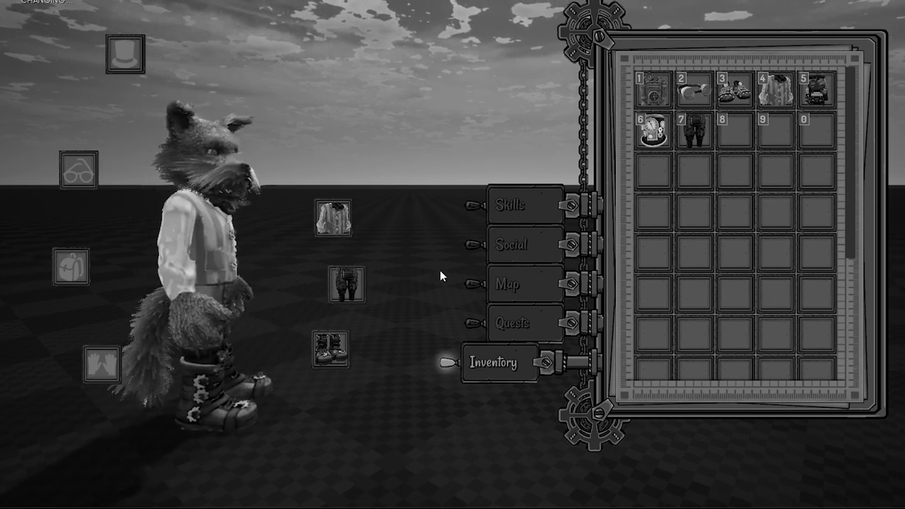
left_click(525, 322)
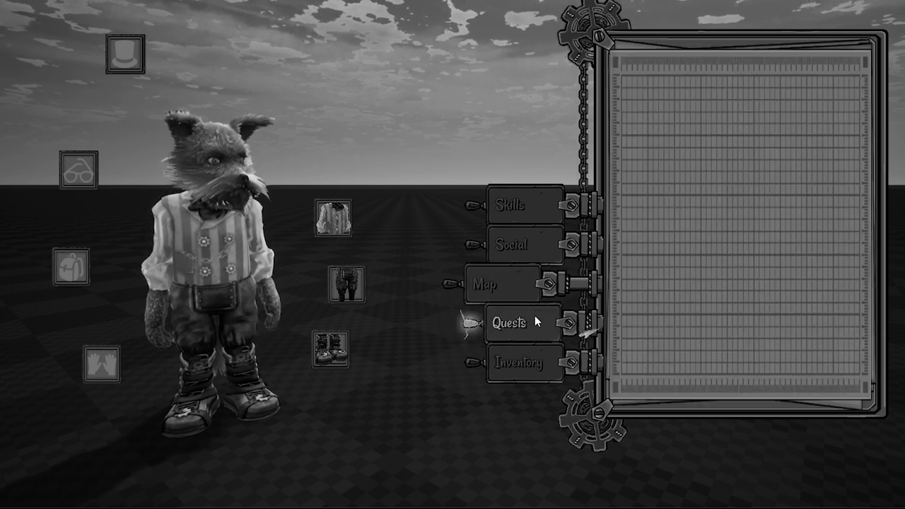
left_click(520, 364)
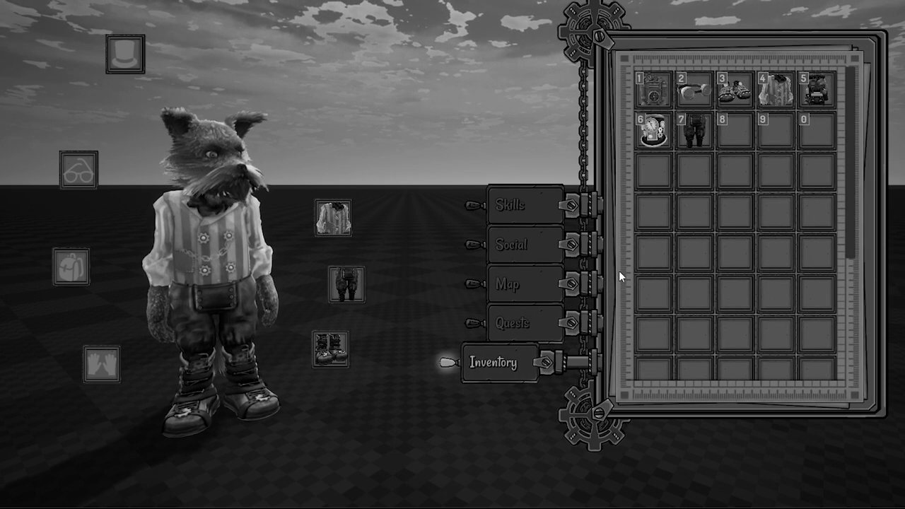
mouse_move(649, 99)
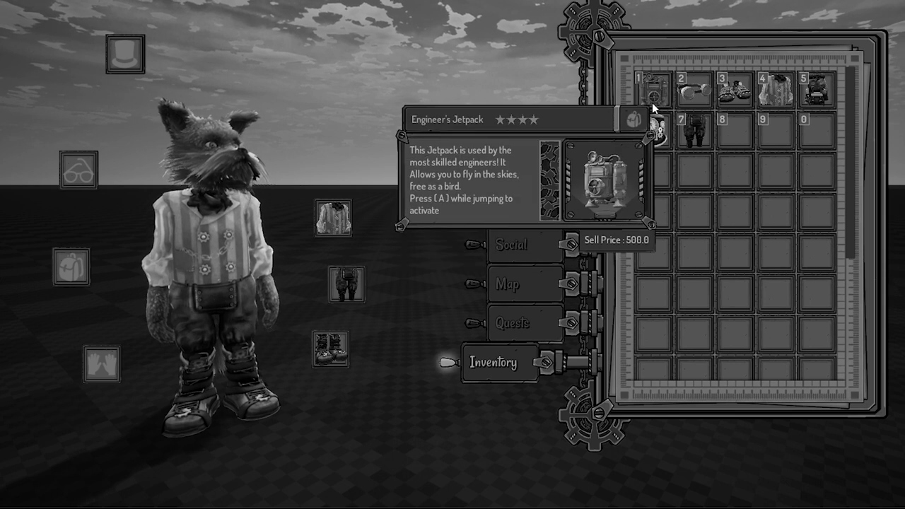